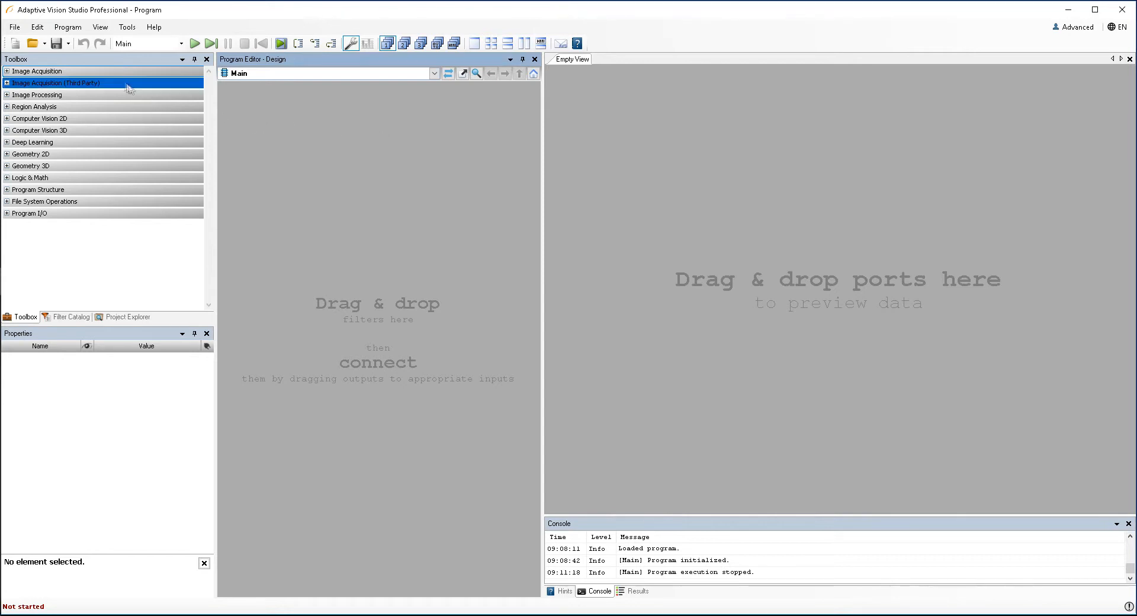
Step: Browse the bundled example projects via File > Open Example and enter the Capsules folder
click(14, 28)
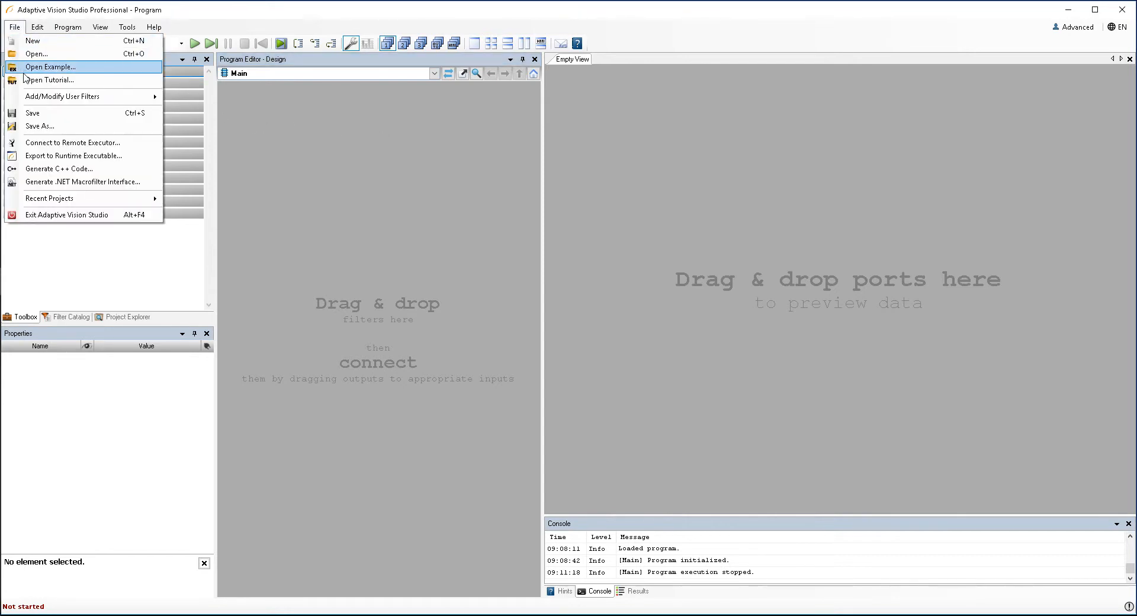
click(50, 66)
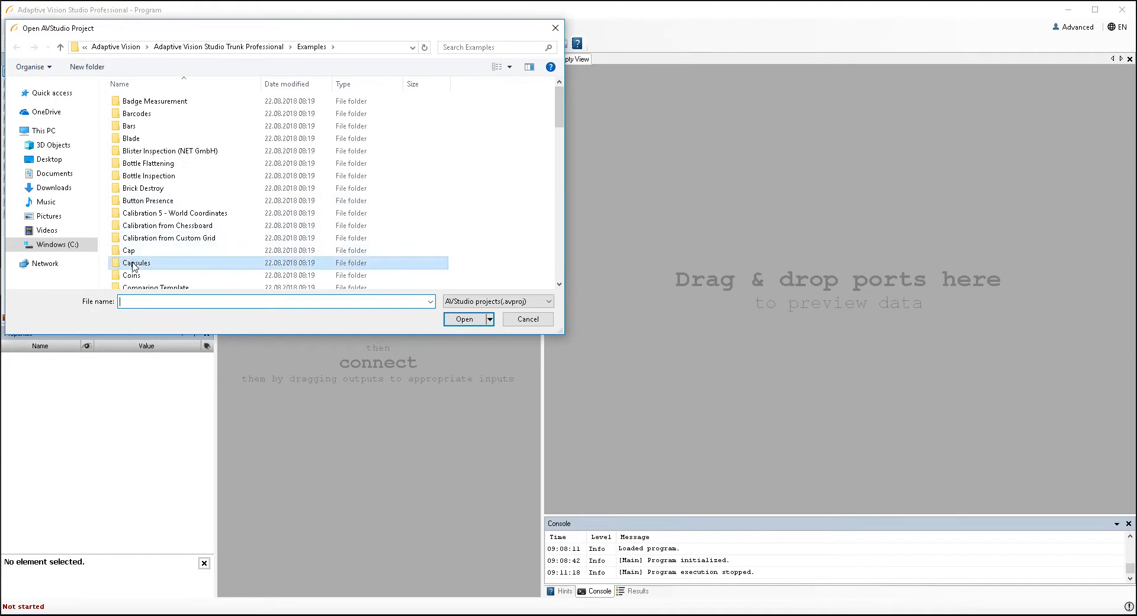
double_click(136, 263)
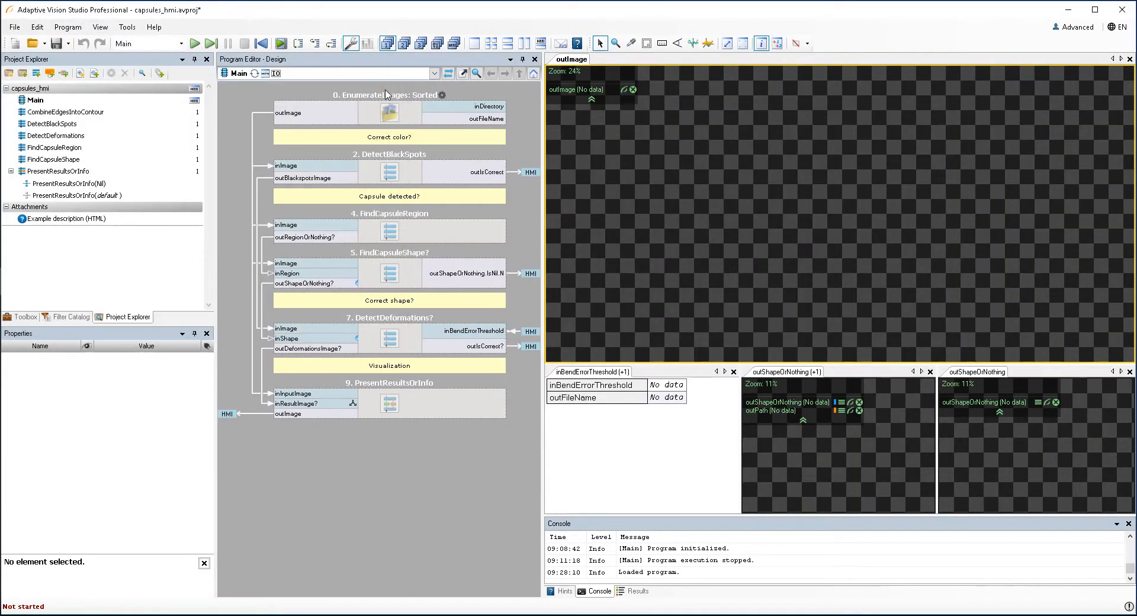
mouse_move(239, 95)
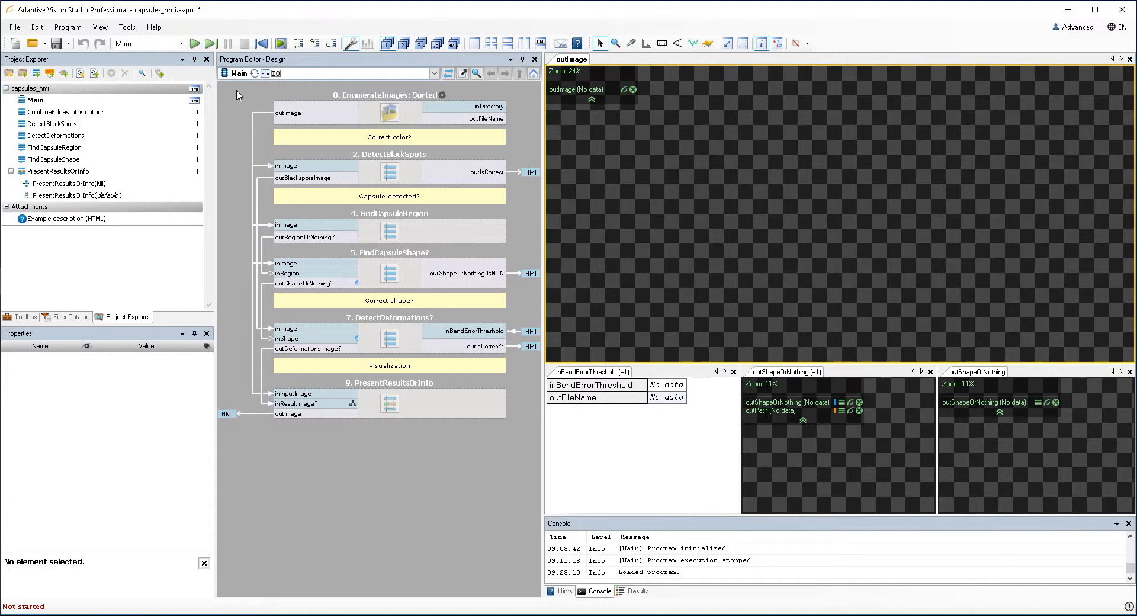
Step: Run the loaded Capsules program continuously with Run (F5)
click(193, 44)
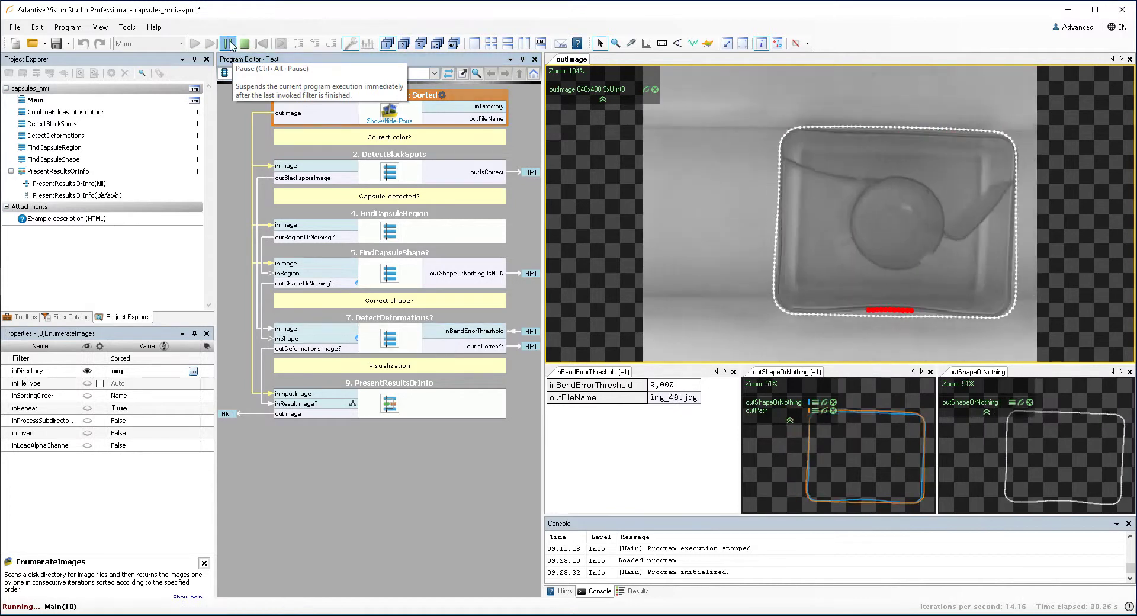
Step: Pause execution and iterate three more capsule images one at a time, reaching img_45
click(227, 43)
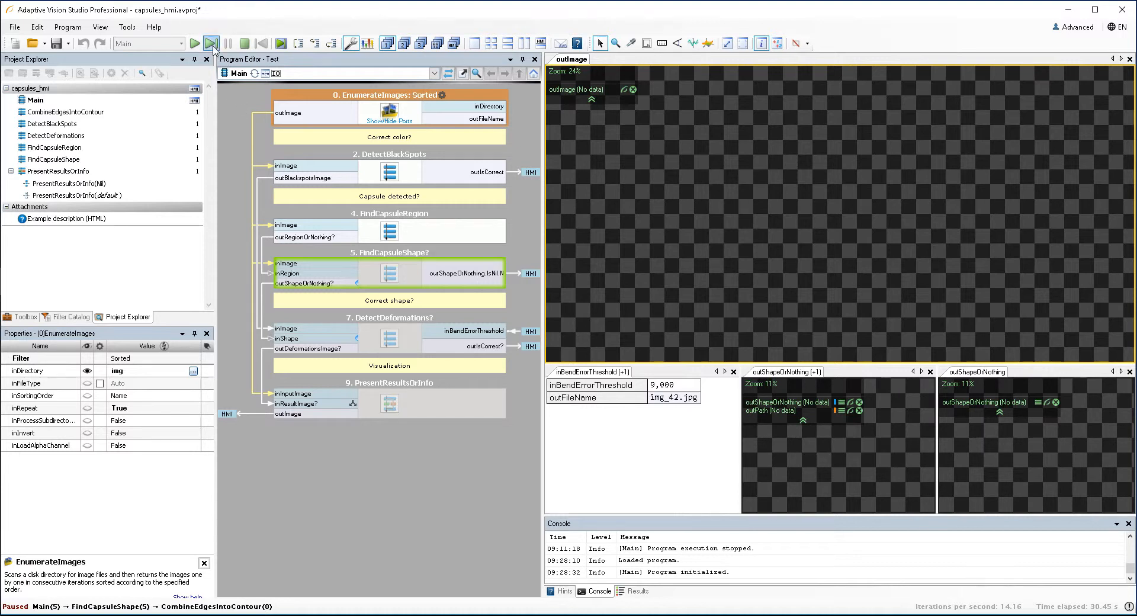
click(212, 44)
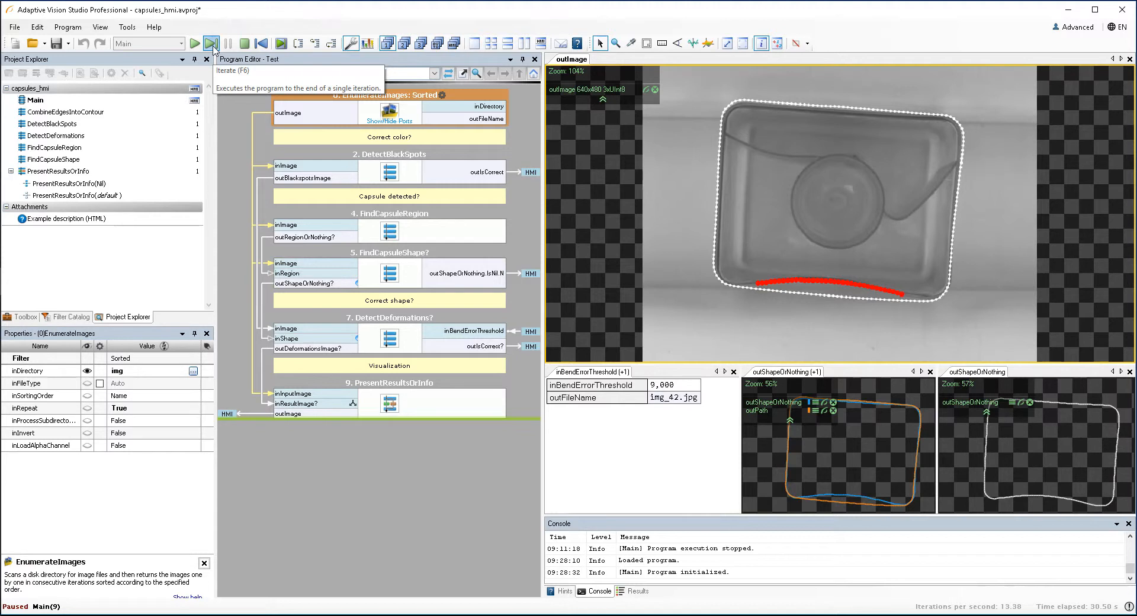
click(212, 43)
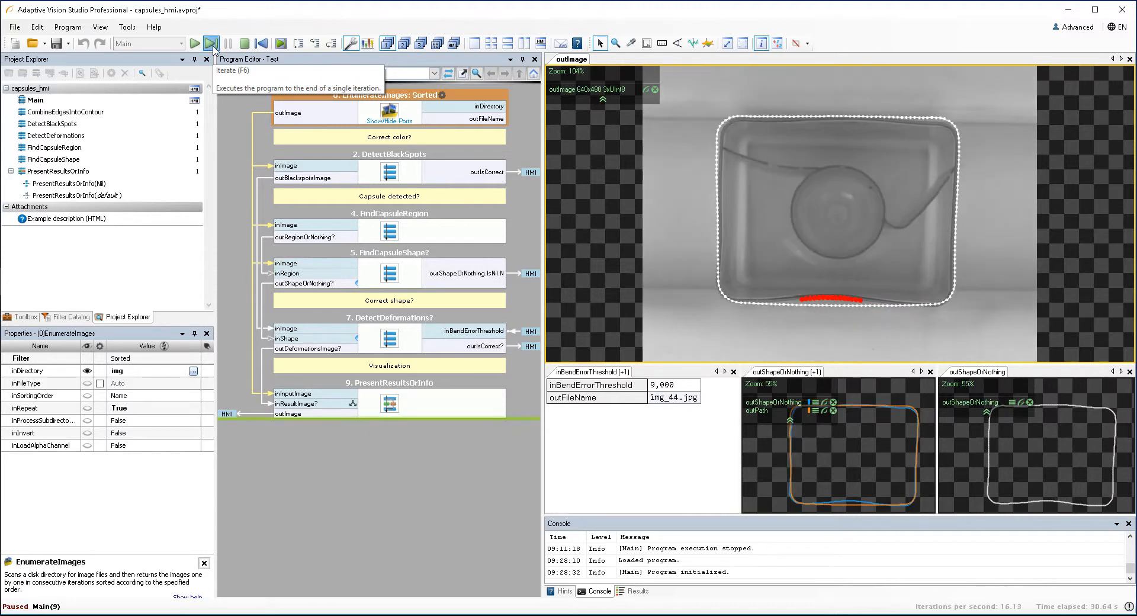
click(211, 42)
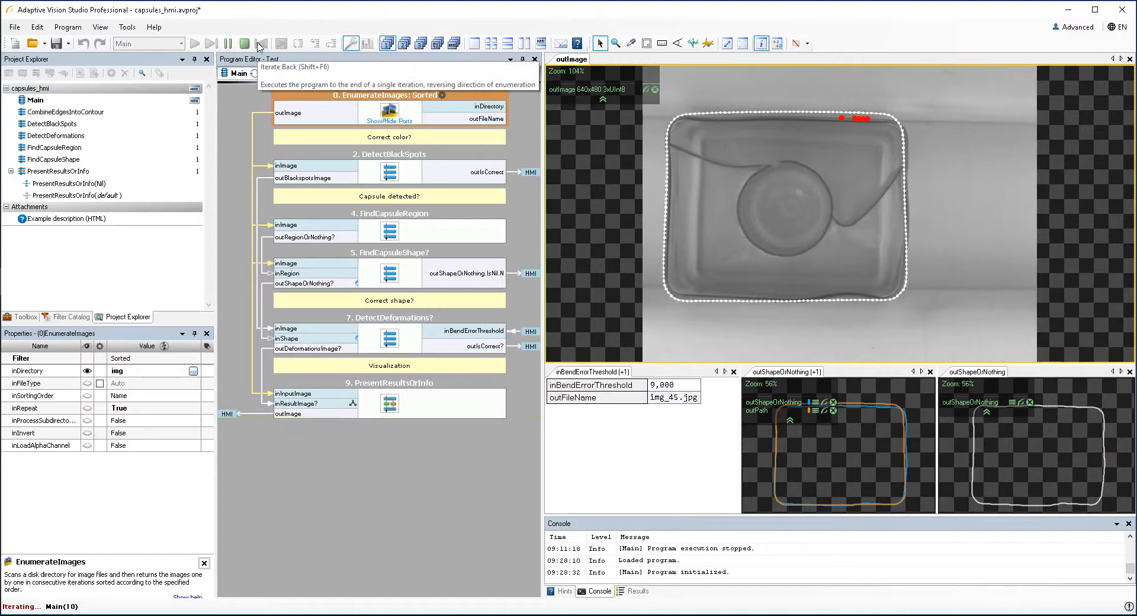
Step: Iterate back two images to img_41, then iterate the current macro forward to img_44
click(260, 44)
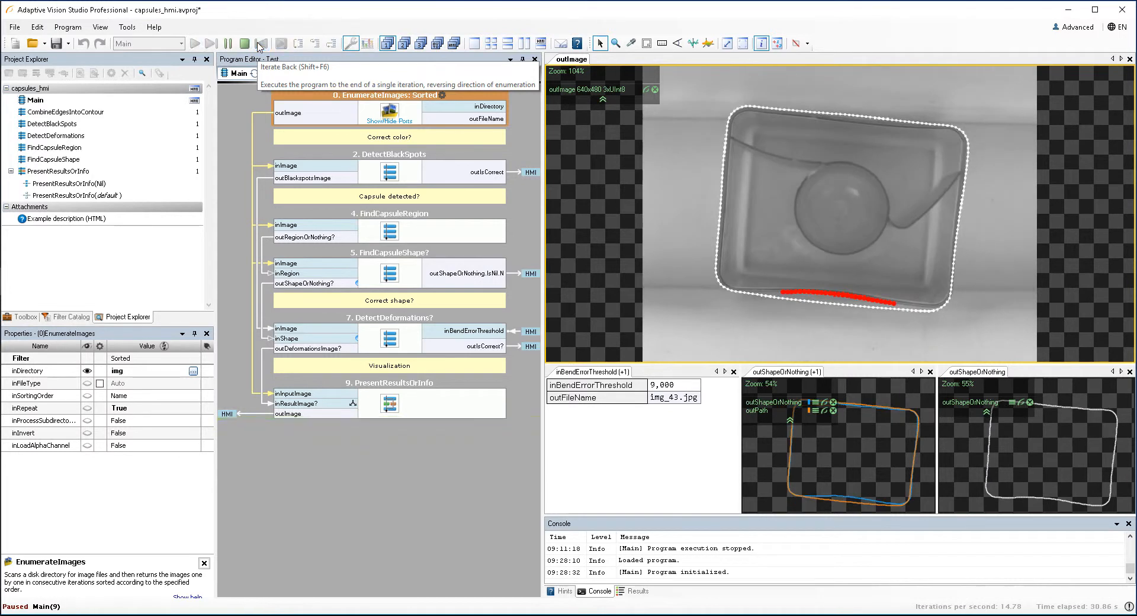
click(261, 44)
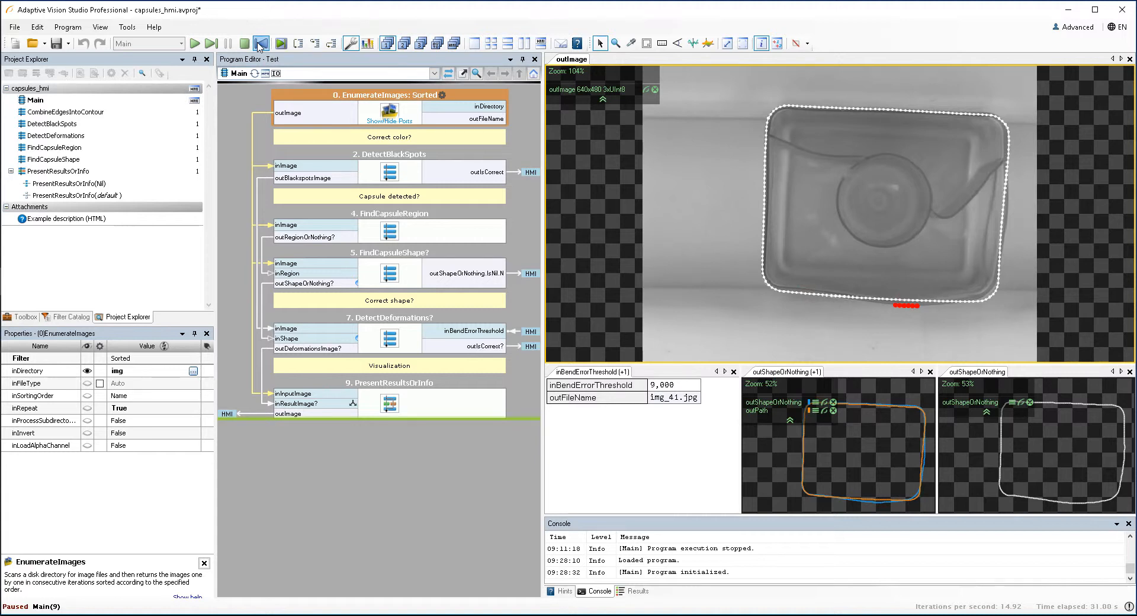
mouse_move(280, 43)
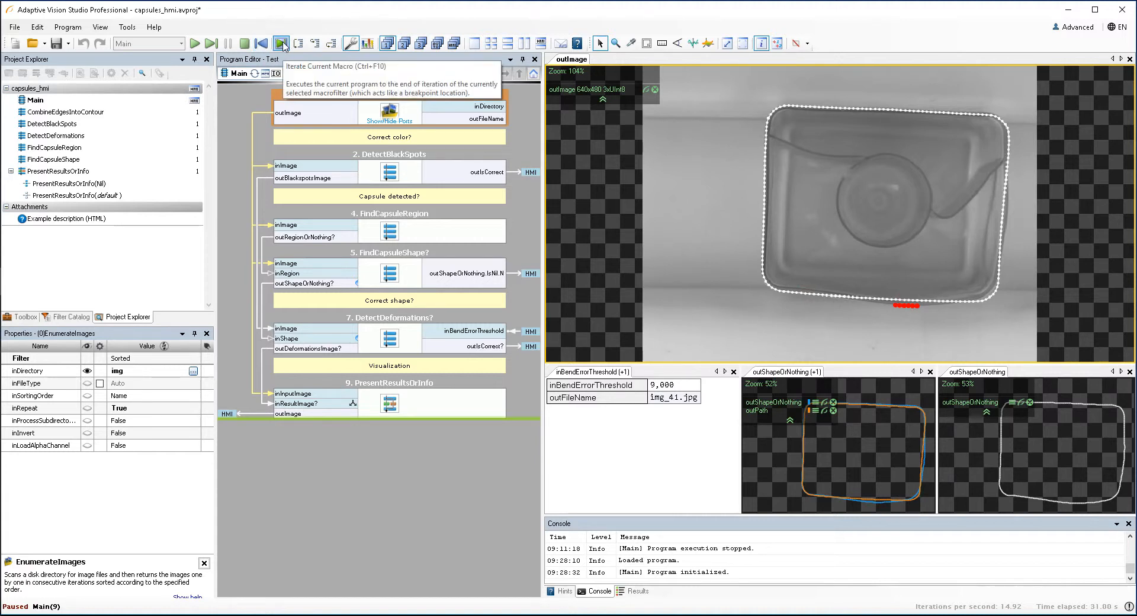
click(279, 44)
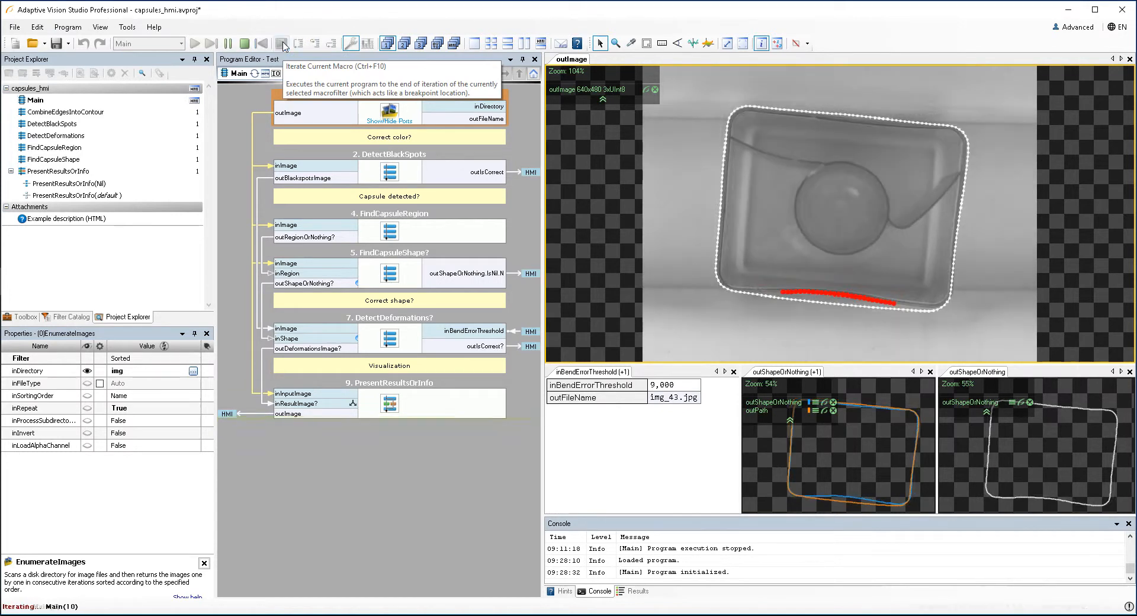
click(282, 43)
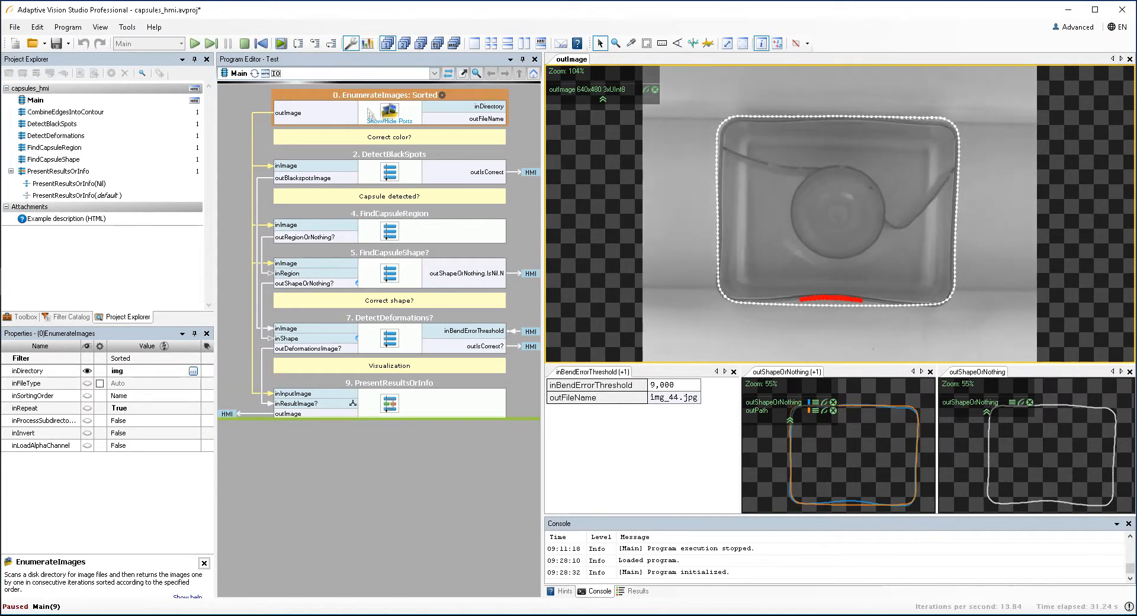
mouse_move(417, 235)
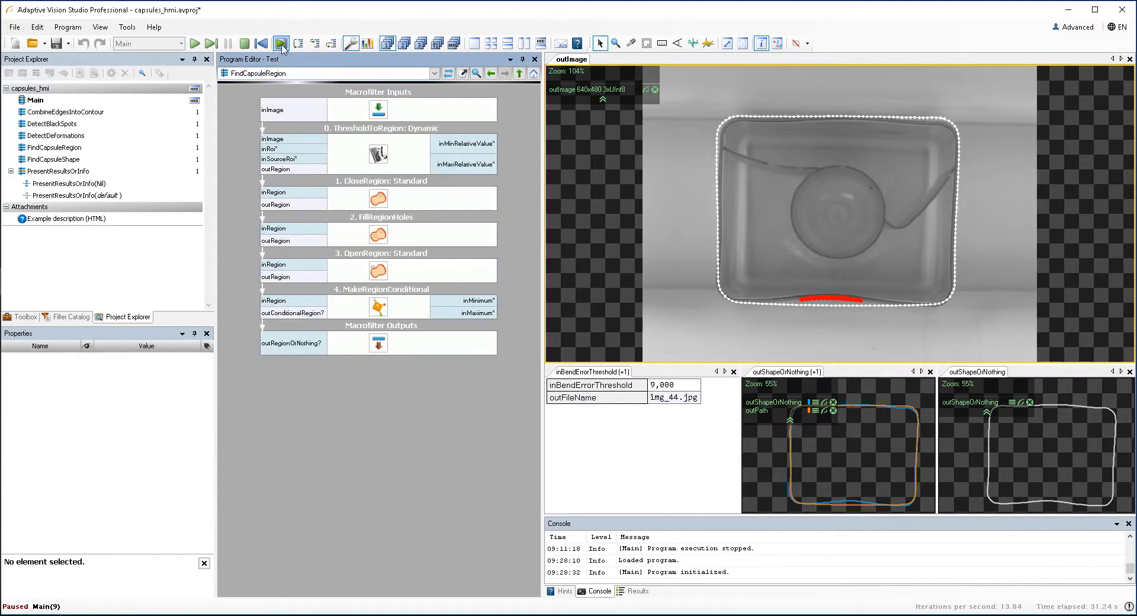
Step: Step into FindCapsuleRegion and FindCapsuleShape filter by filter, then step out to Main on img_46
click(279, 43)
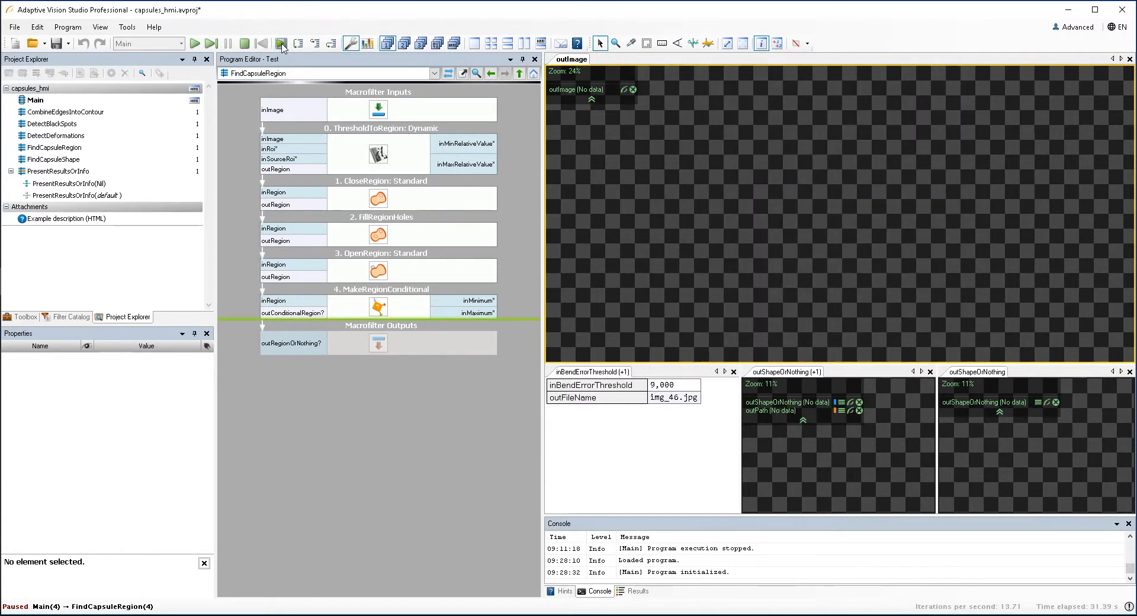
mouse_move(314, 43)
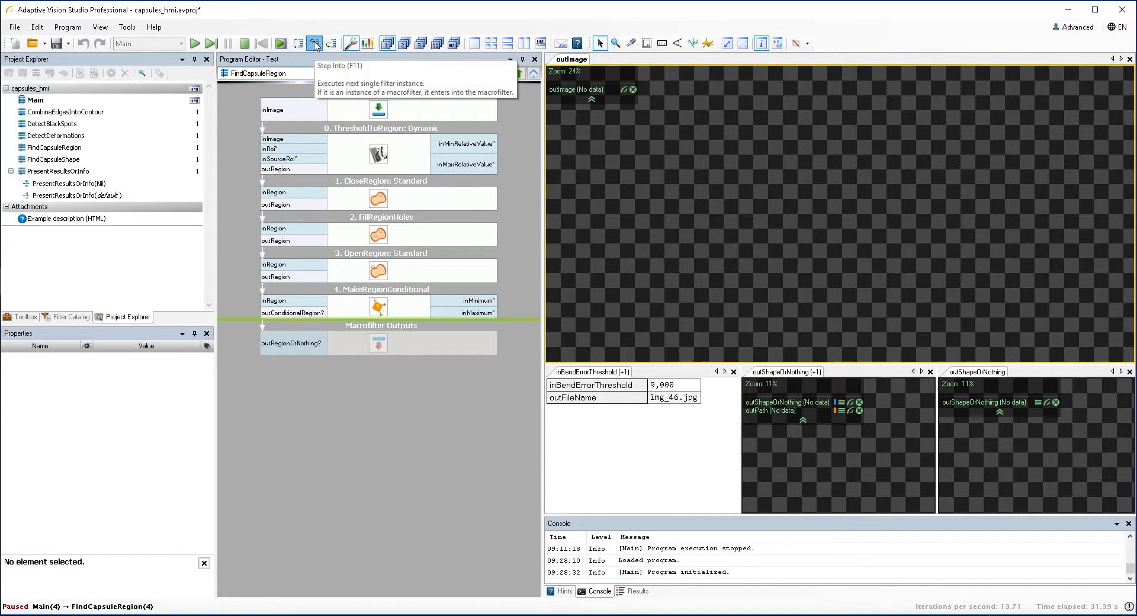
click(315, 43)
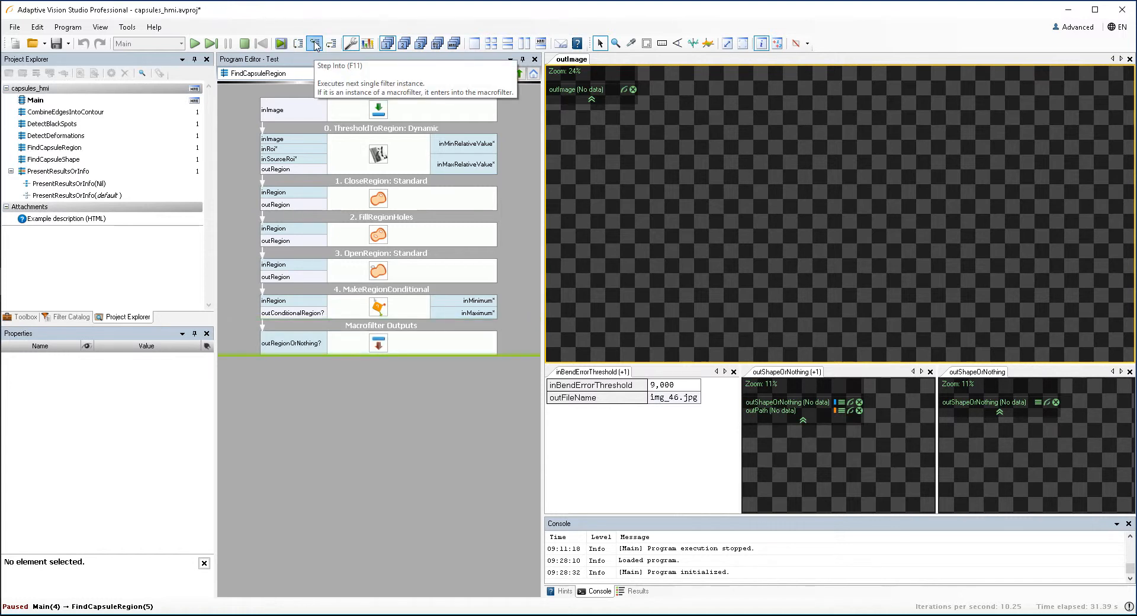
click(315, 43)
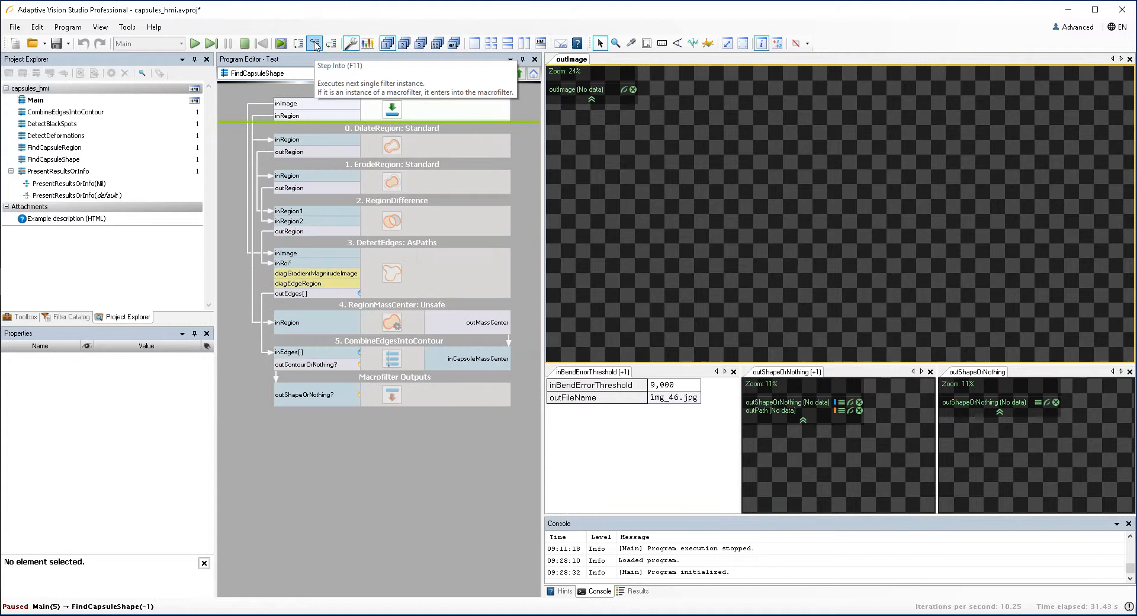
click(315, 43)
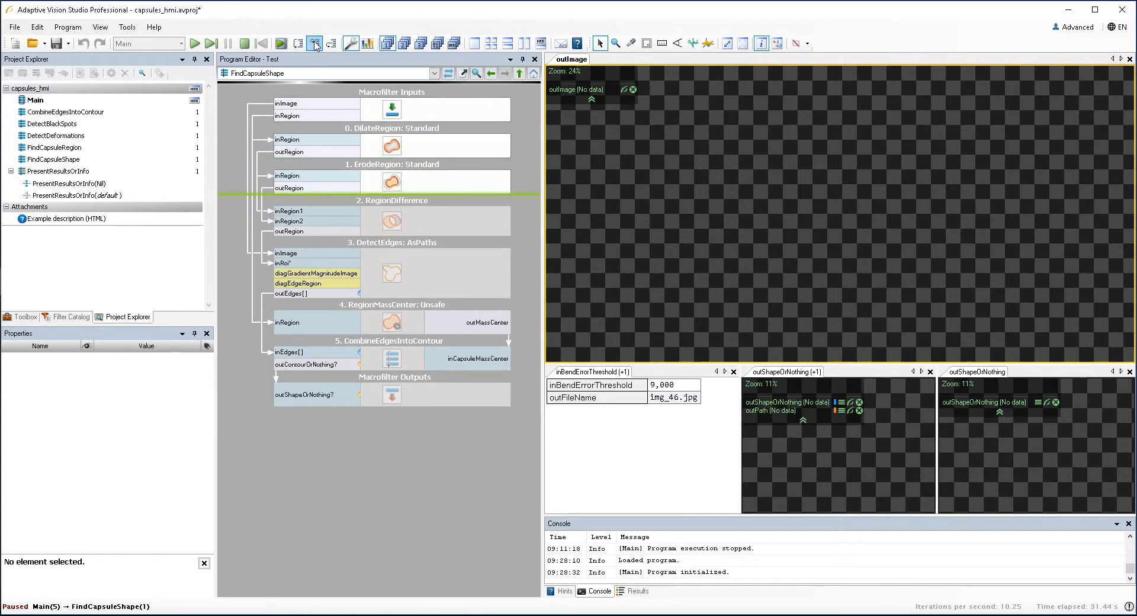
click(315, 43)
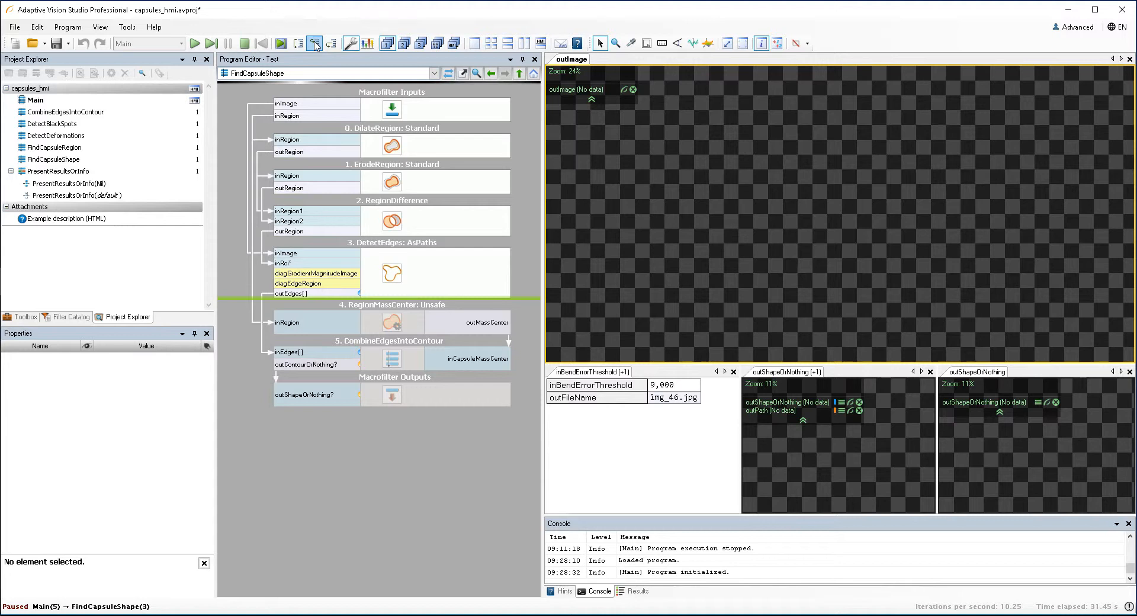
mouse_move(332, 44)
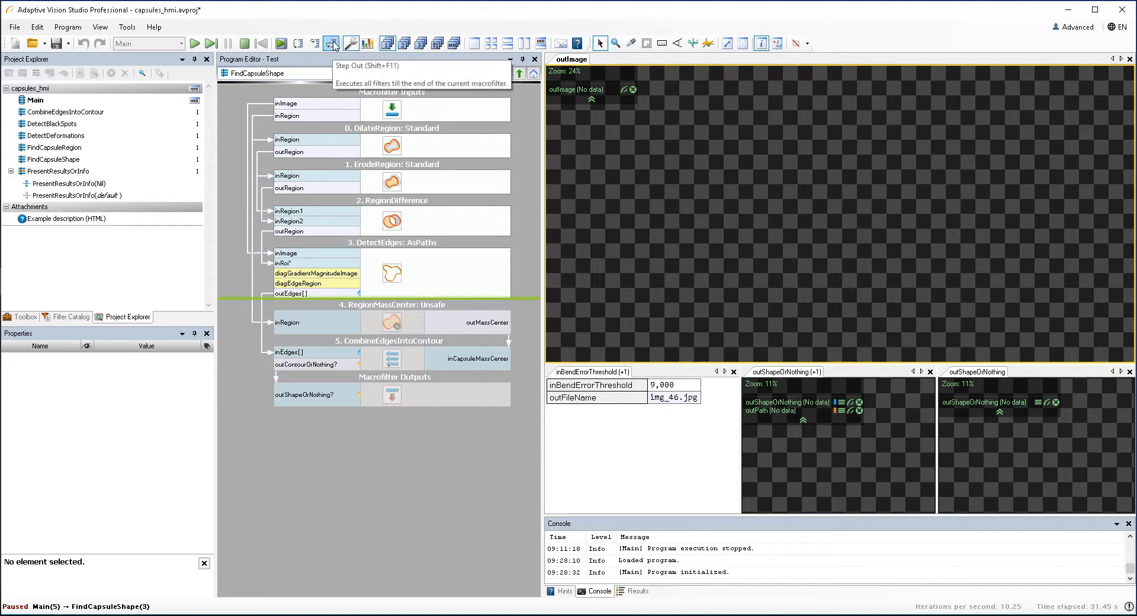
click(332, 44)
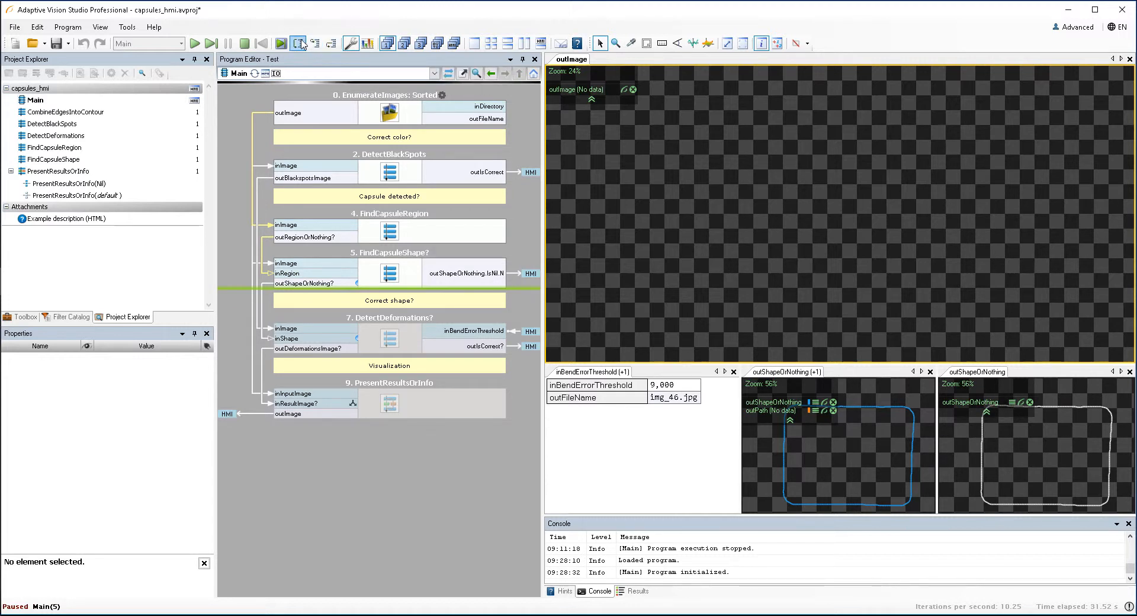
Step: Step over the remaining Main steps of img_46 and continue into img_47
click(298, 44)
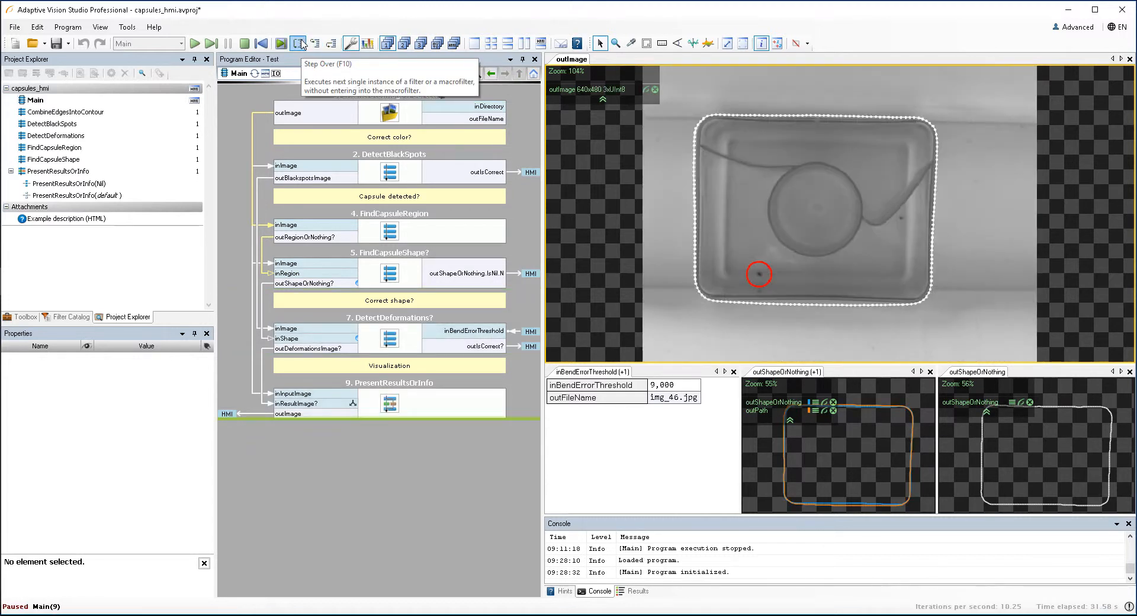
click(298, 44)
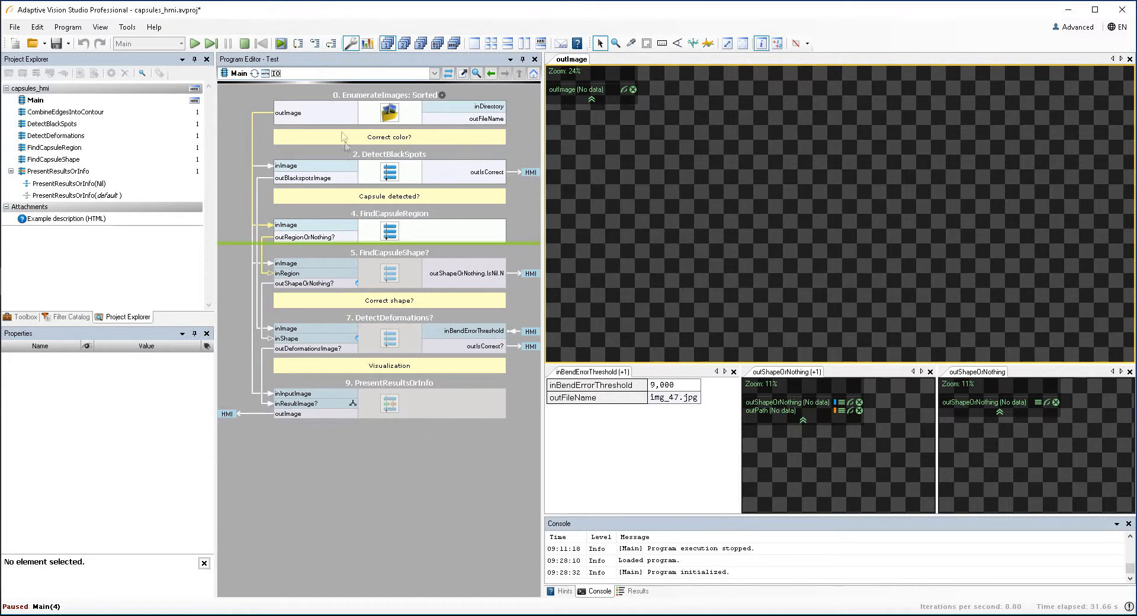
mouse_move(374, 392)
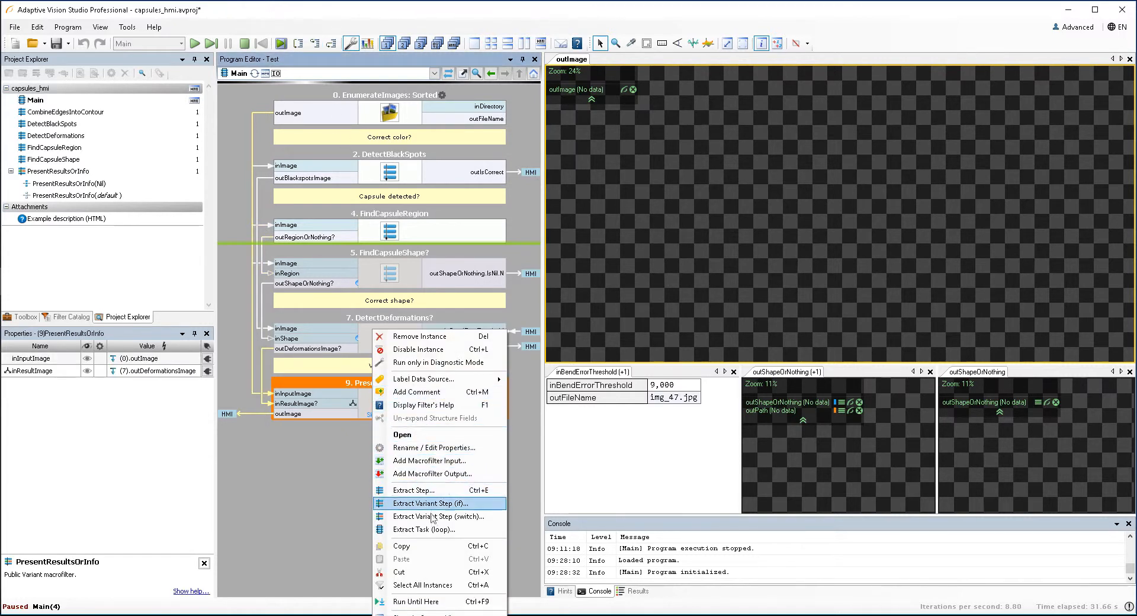
mouse_move(424, 602)
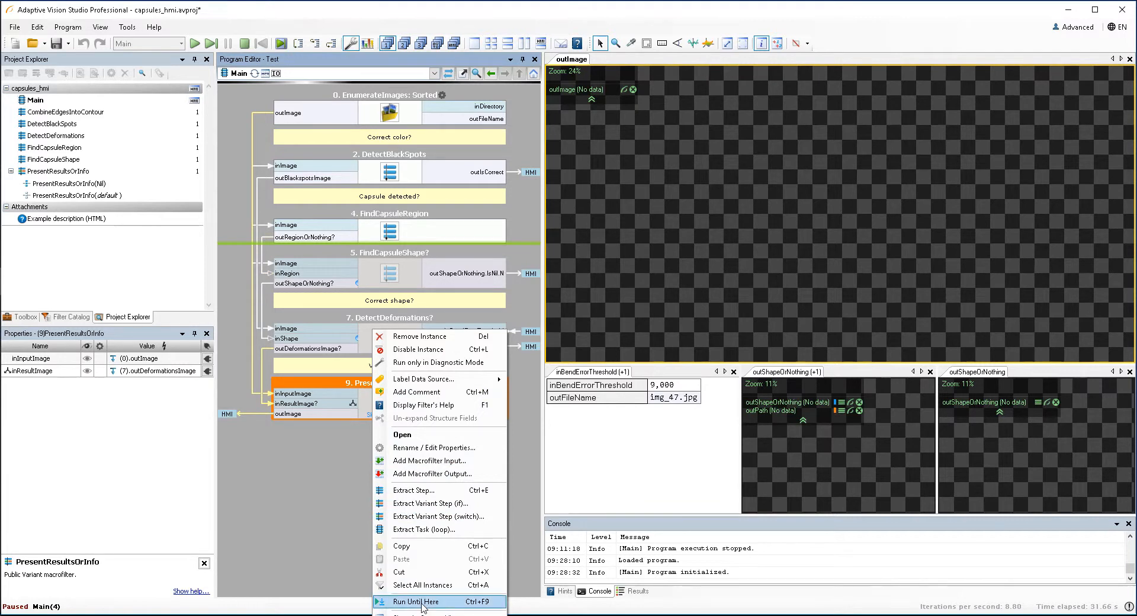
Step: Run until PresentResultsOrInfo, then DetectBlackSpots, then PresentResultsOrInfo again, landing on img_48
click(417, 604)
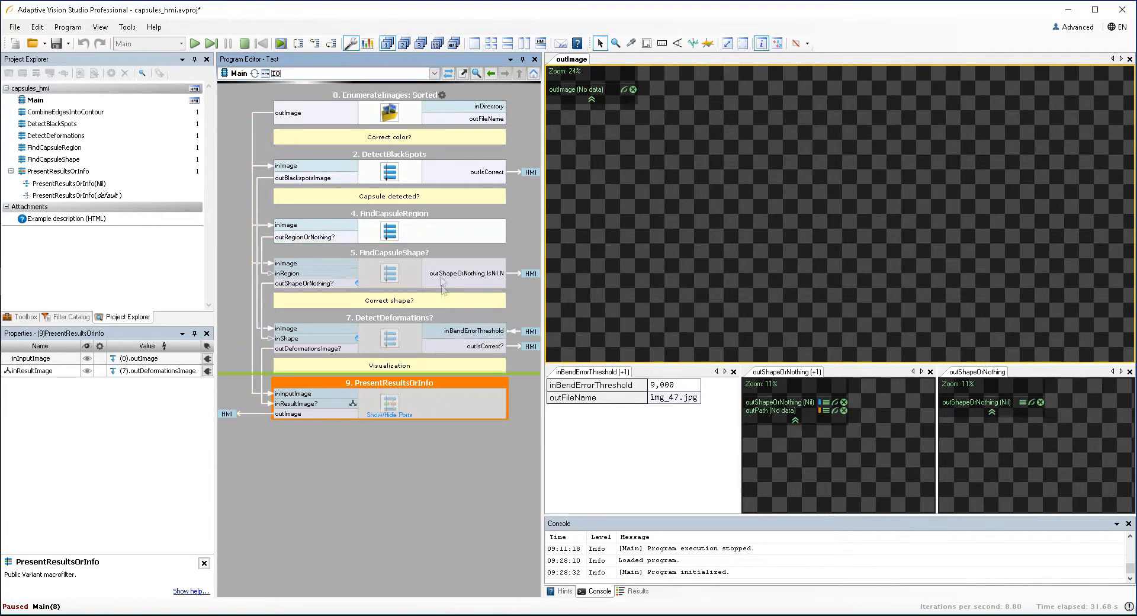
right_click(390, 154)
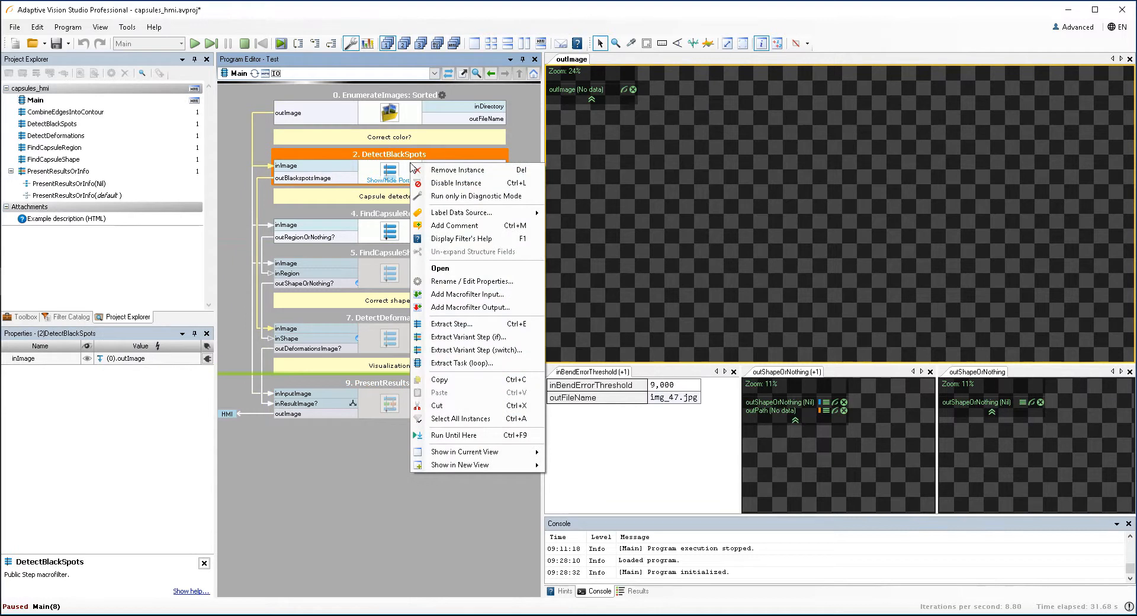
mouse_move(453, 434)
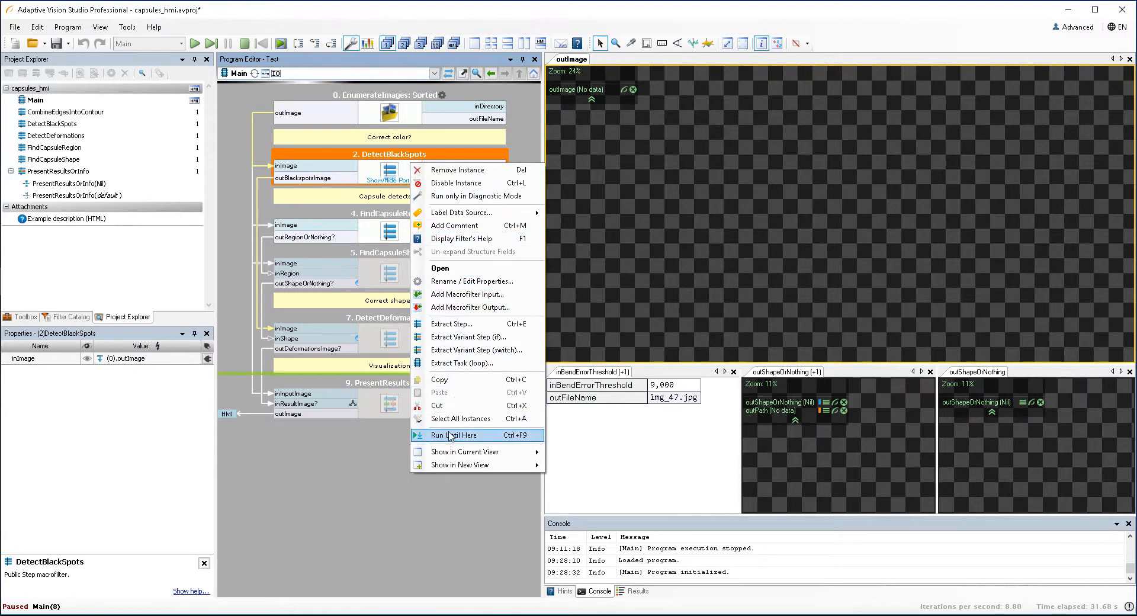
click(455, 434)
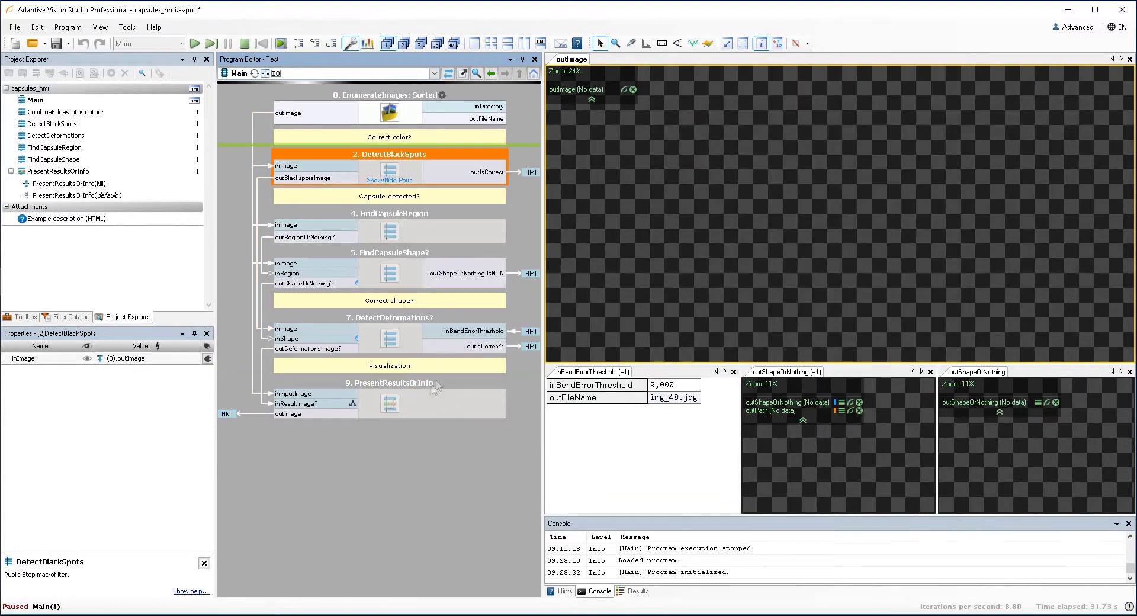
right_click(389, 383)
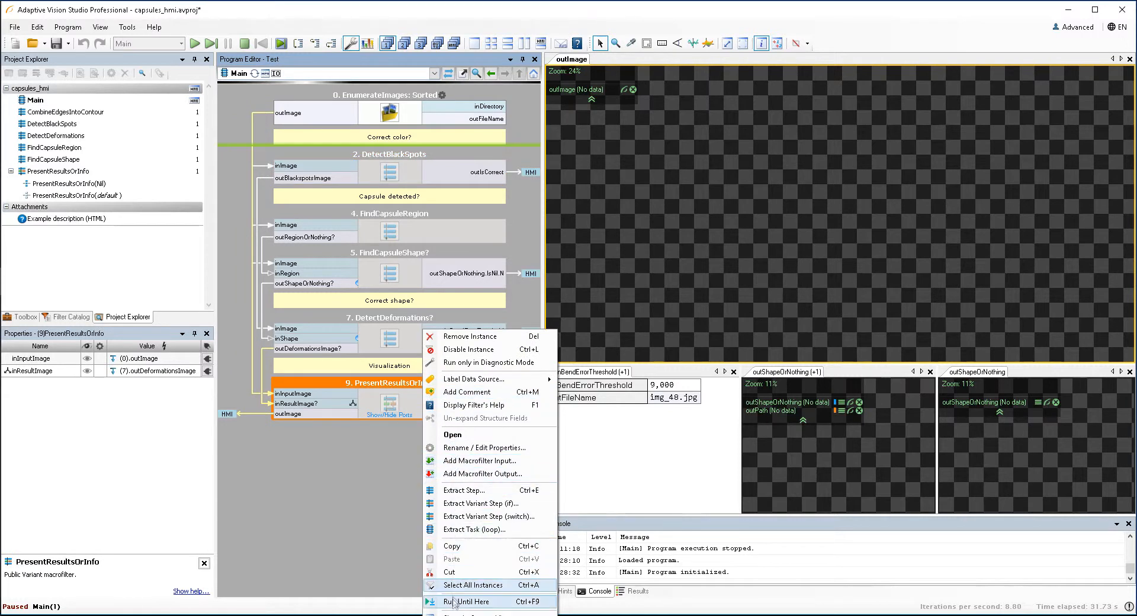
click(472, 600)
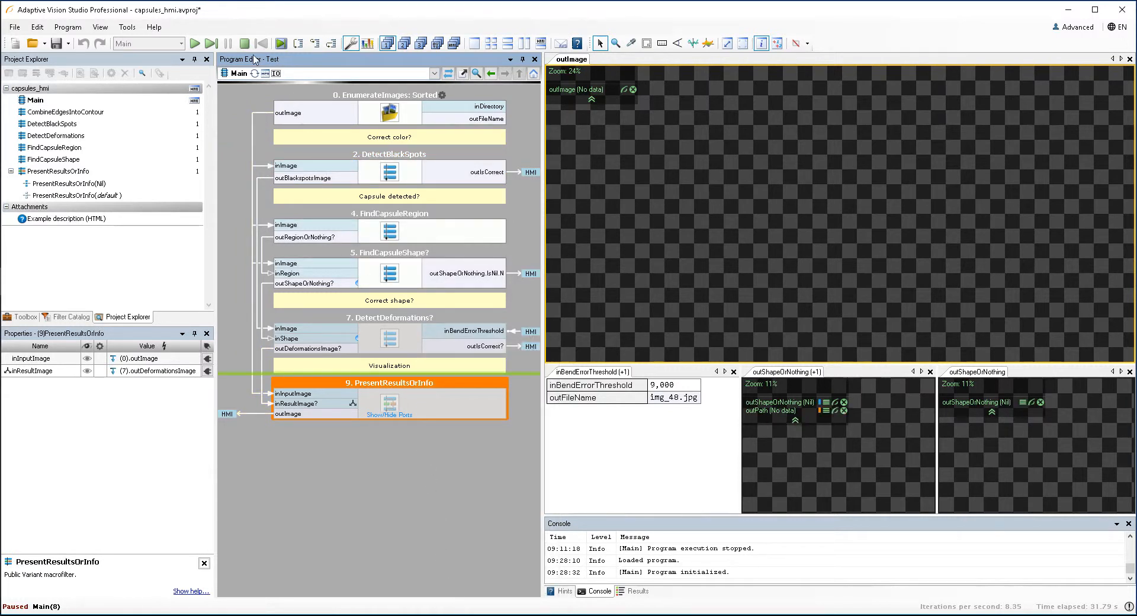
Step: Stop program execution, returning the Capsules program to its design state
click(243, 42)
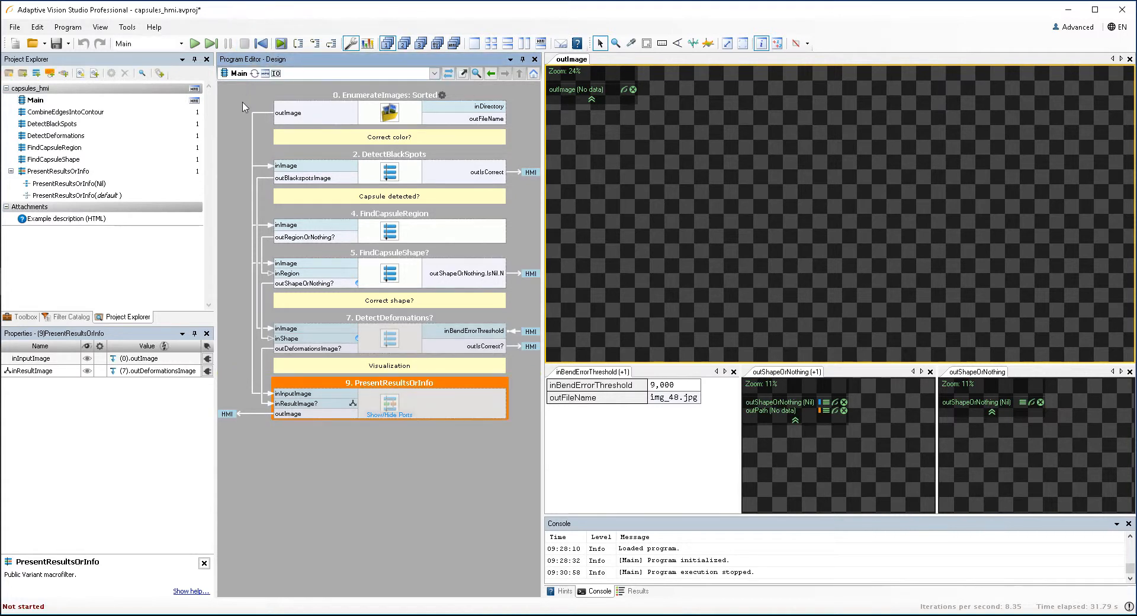